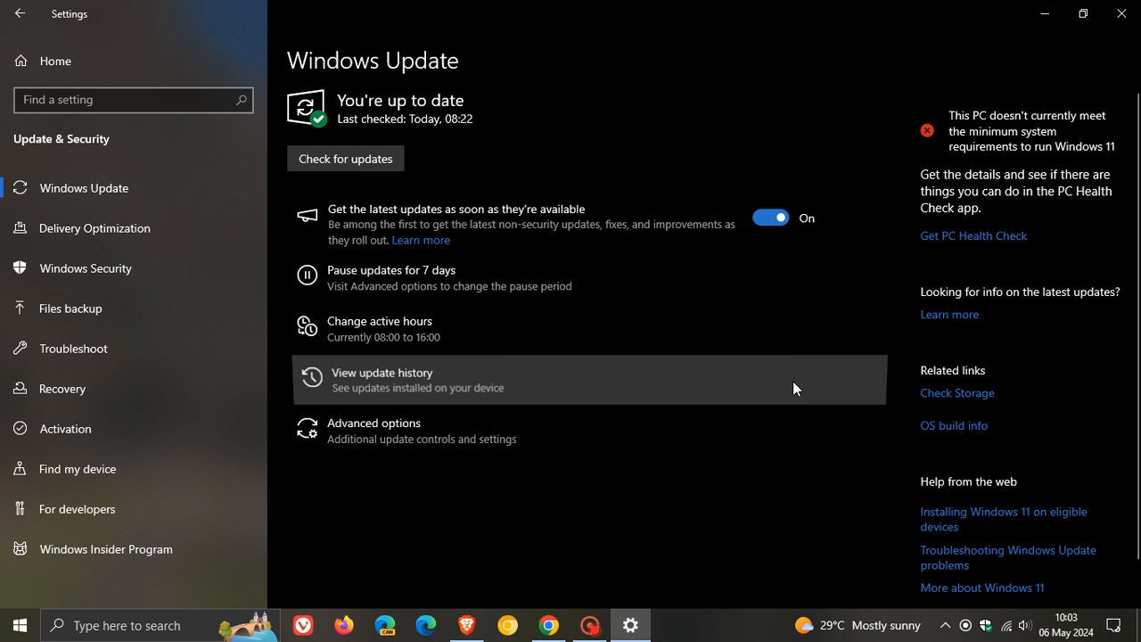
Show the update history and scroll the Quality Updates down to the KB5034441 security update
{"action": "left_click", "coordinate": [381, 372]}
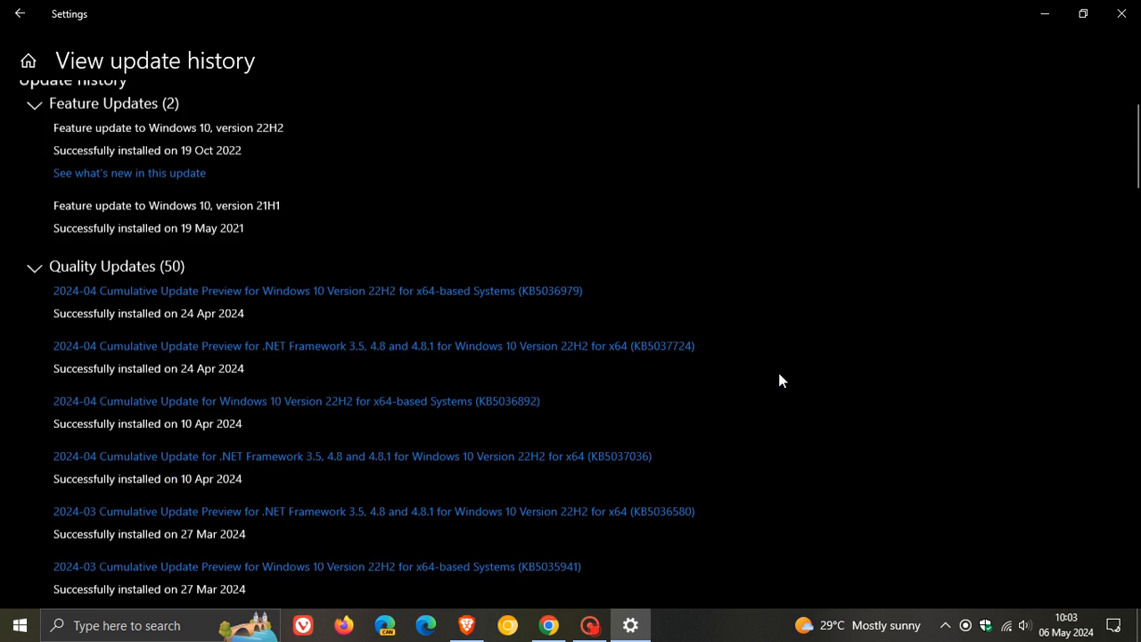
{"action": "scroll", "scroll_direction": "down", "scroll_amount": 3}
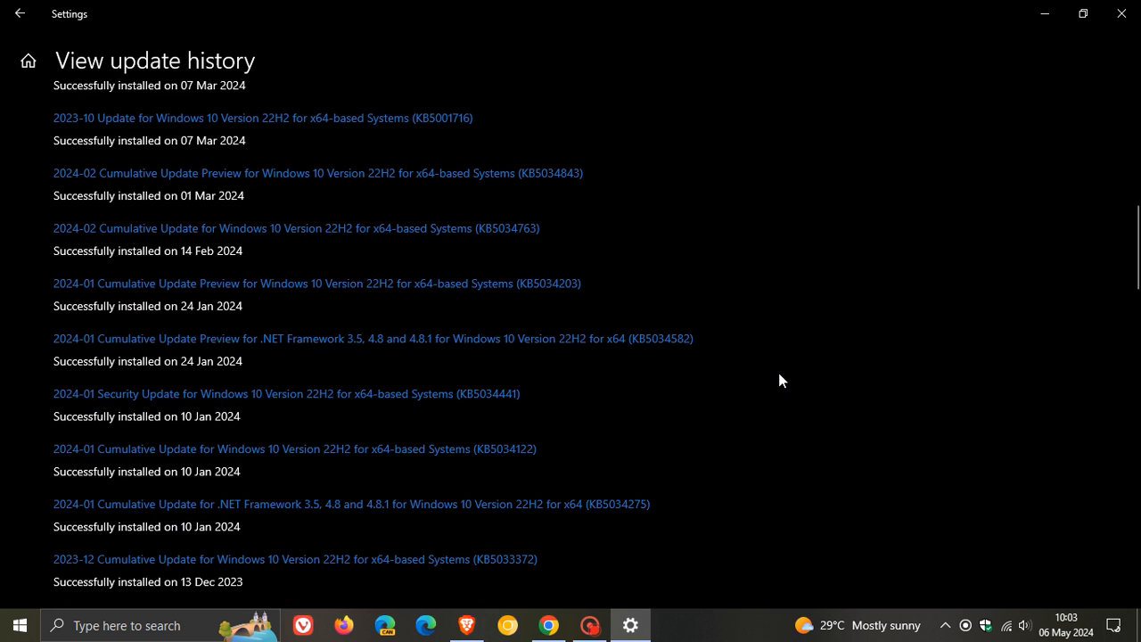
{"action": "scroll", "scroll_direction": "down", "scroll_amount": 3}
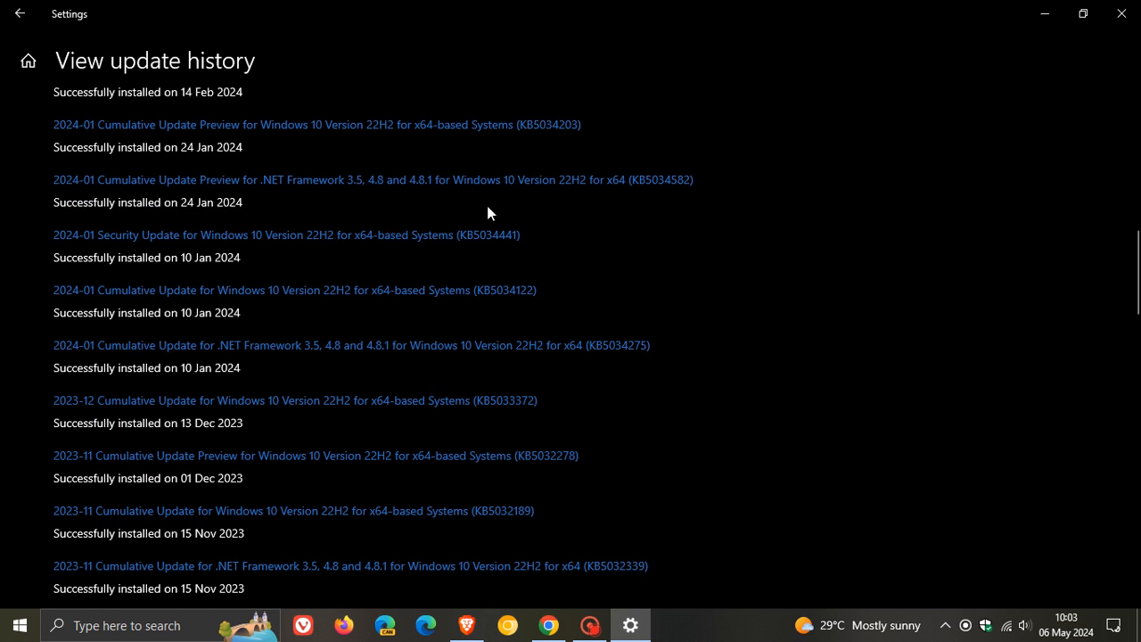
{"action": "mouse_move", "coordinate": [520, 254]}
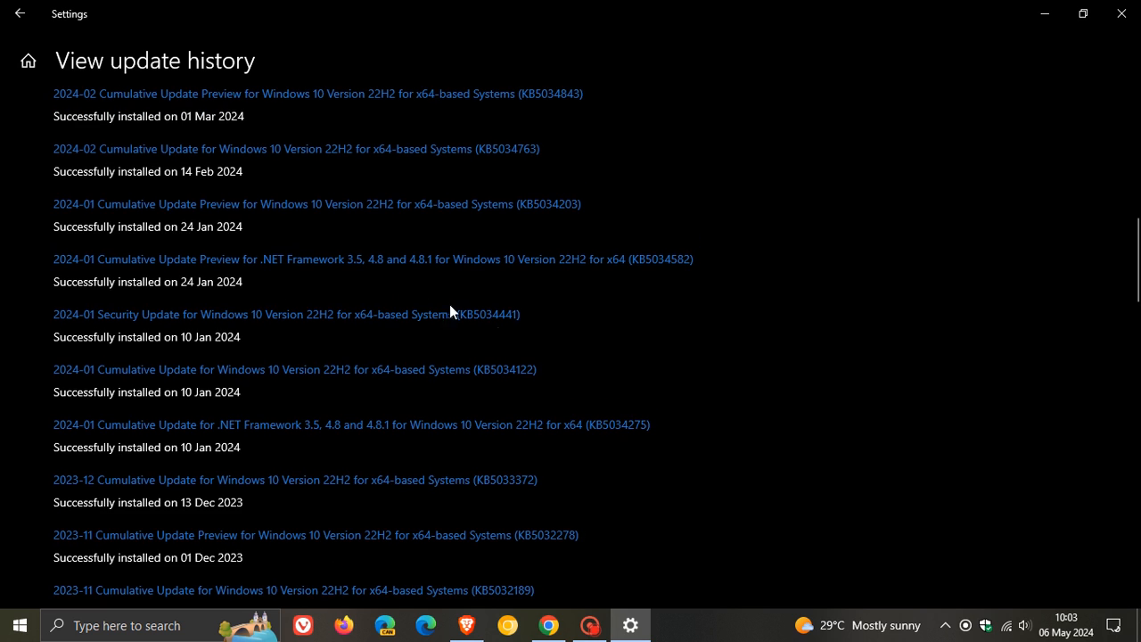
{"action": "mouse_move", "coordinate": [545, 317]}
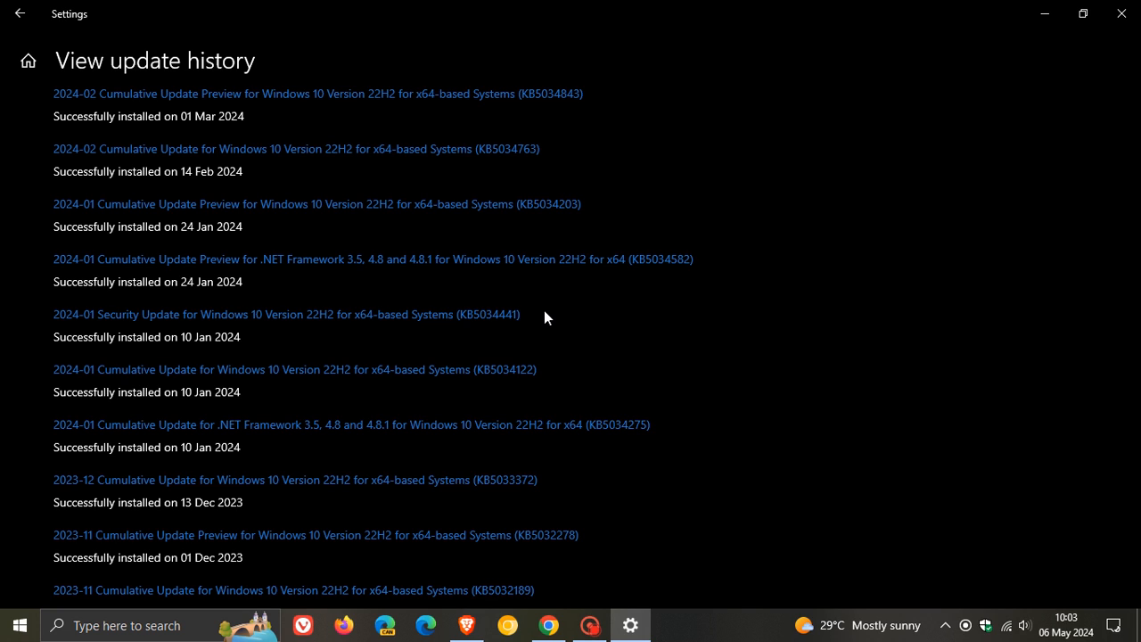
{"action": "scroll", "scroll_direction": "down", "scroll_amount": 3}
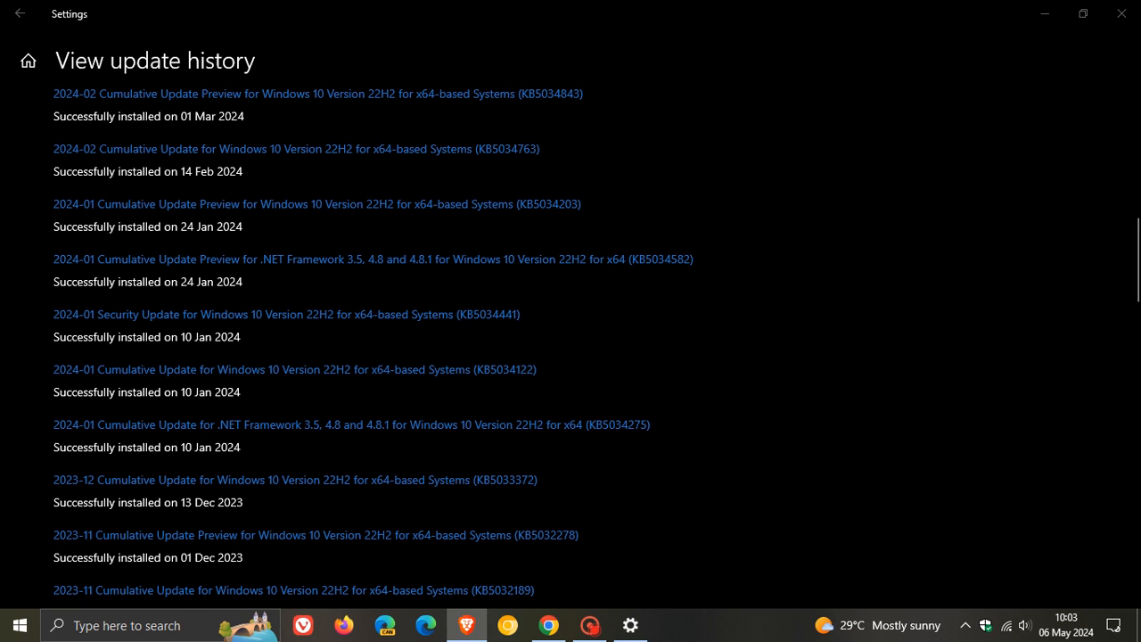
{"action": "mouse_move", "coordinate": [603, 360]}
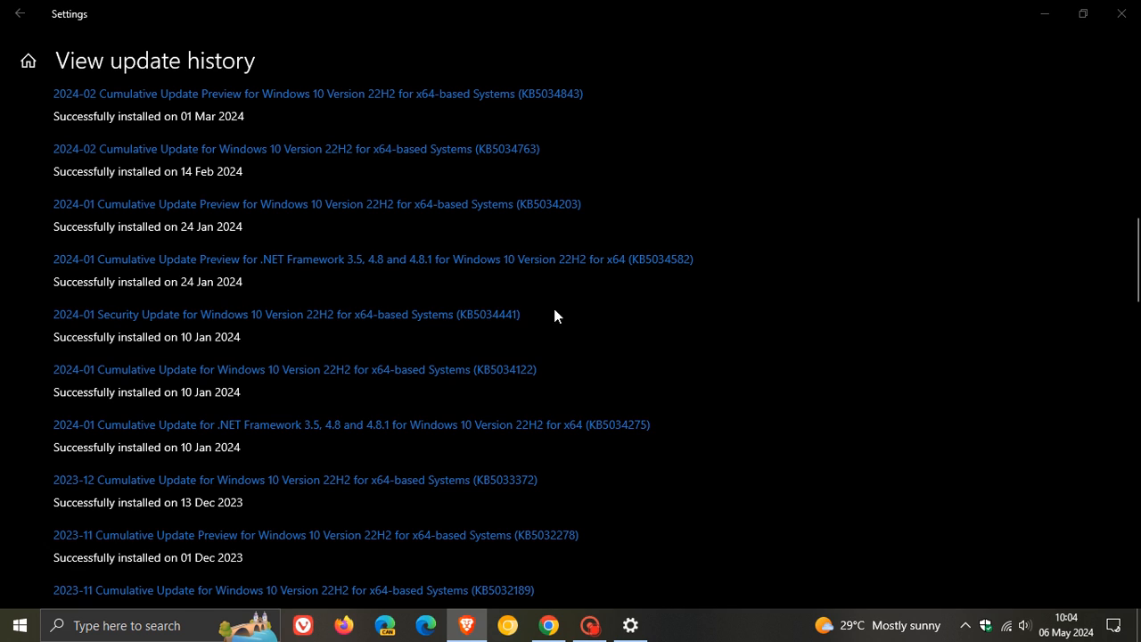
{"action": "mouse_move", "coordinate": [579, 321]}
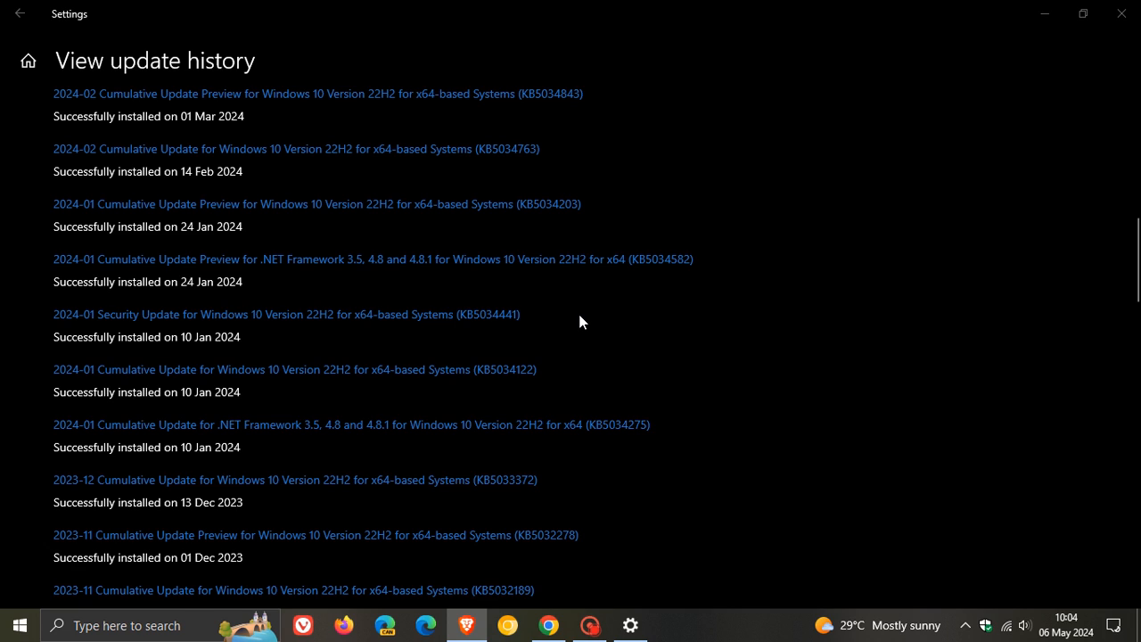
{"action": "mouse_move", "coordinate": [581, 314]}
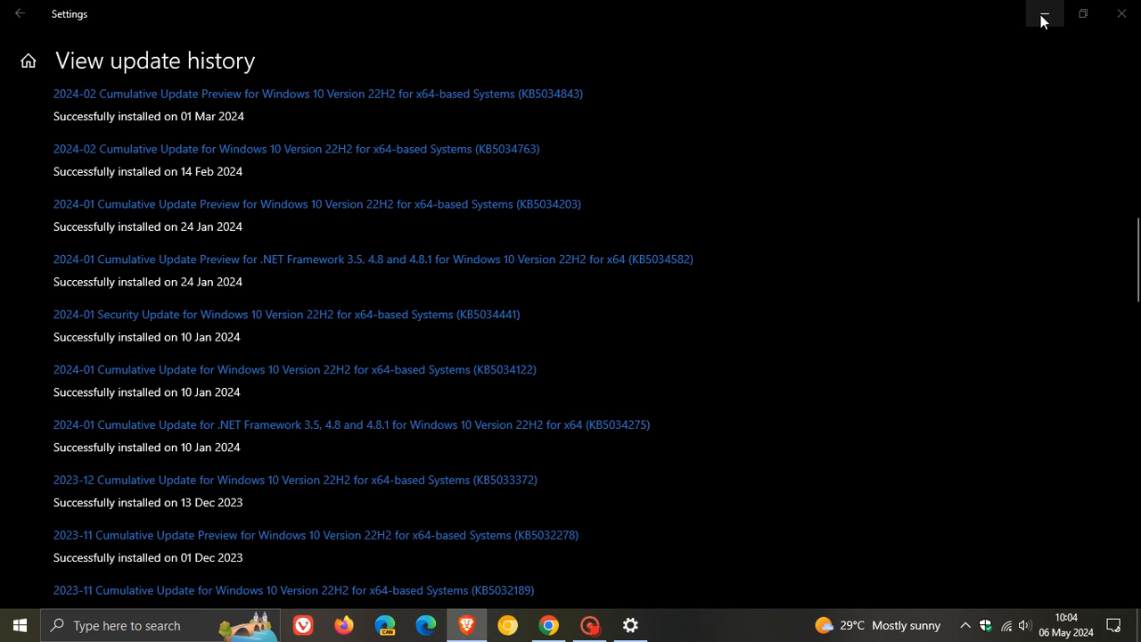
Minimize Settings and restore the Chrome window with the KB5028997 support article
{"action": "left_click", "coordinate": [1040, 15]}
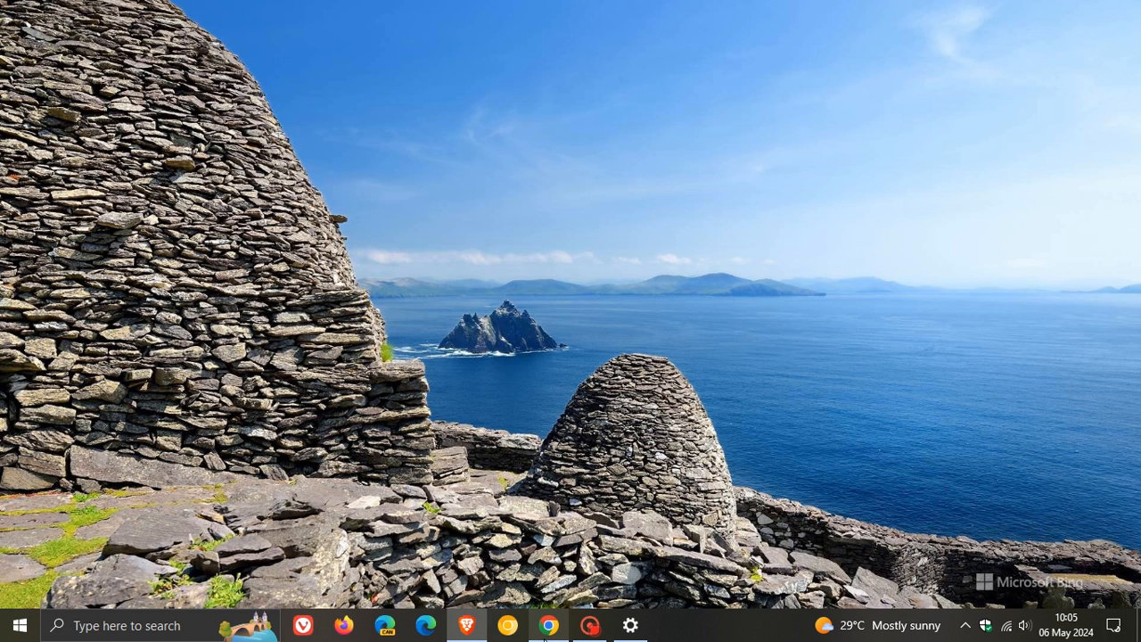
{"action": "left_click", "coordinate": [549, 623]}
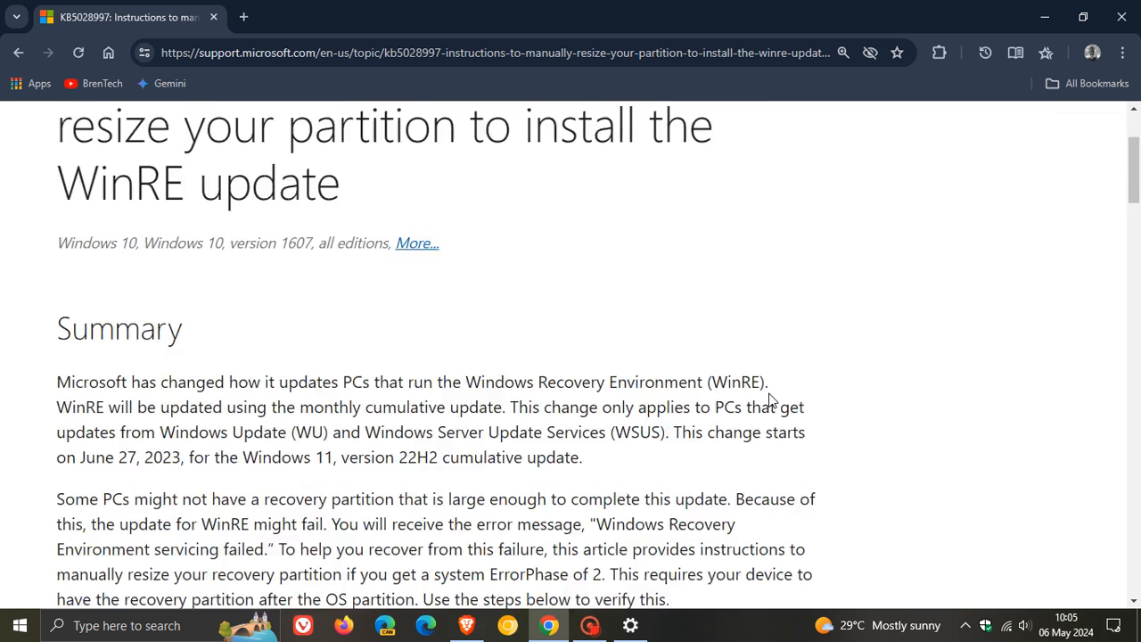
Highlight 'WinRE will be updated using the monthly cumulative update.' and return to Settings
{"action": "scroll", "scroll_direction": "down", "scroll_amount": 3}
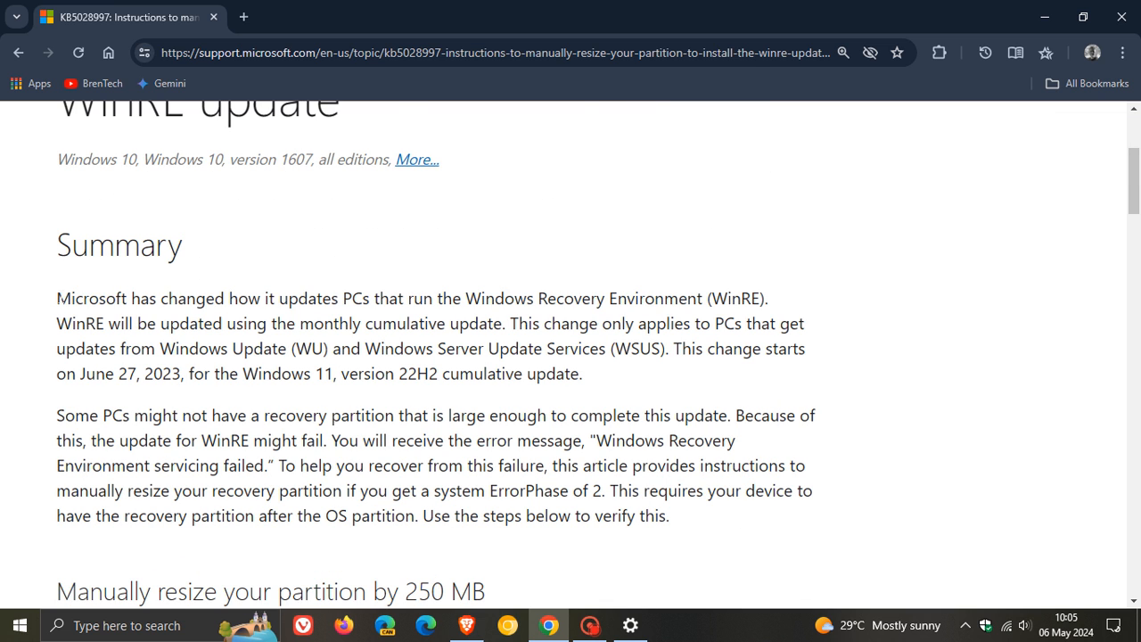
{"action": "left_click_drag", "start_coordinate": [57, 298], "coordinate": [318, 298]}
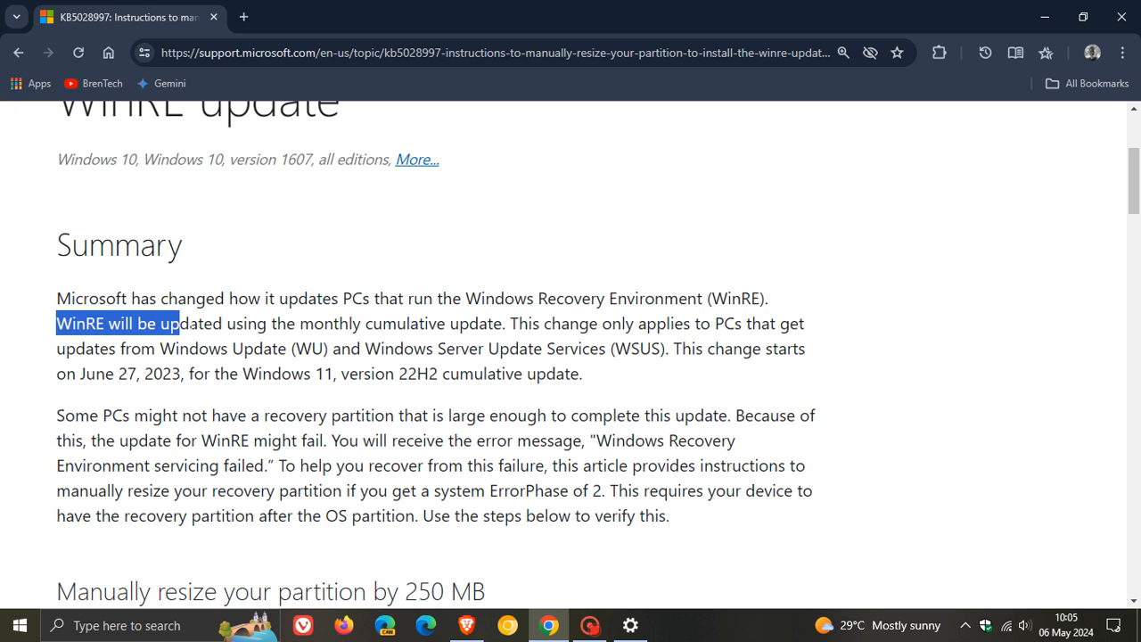
{"action": "left_click_drag", "start_coordinate": [179, 325], "coordinate": [508, 325]}
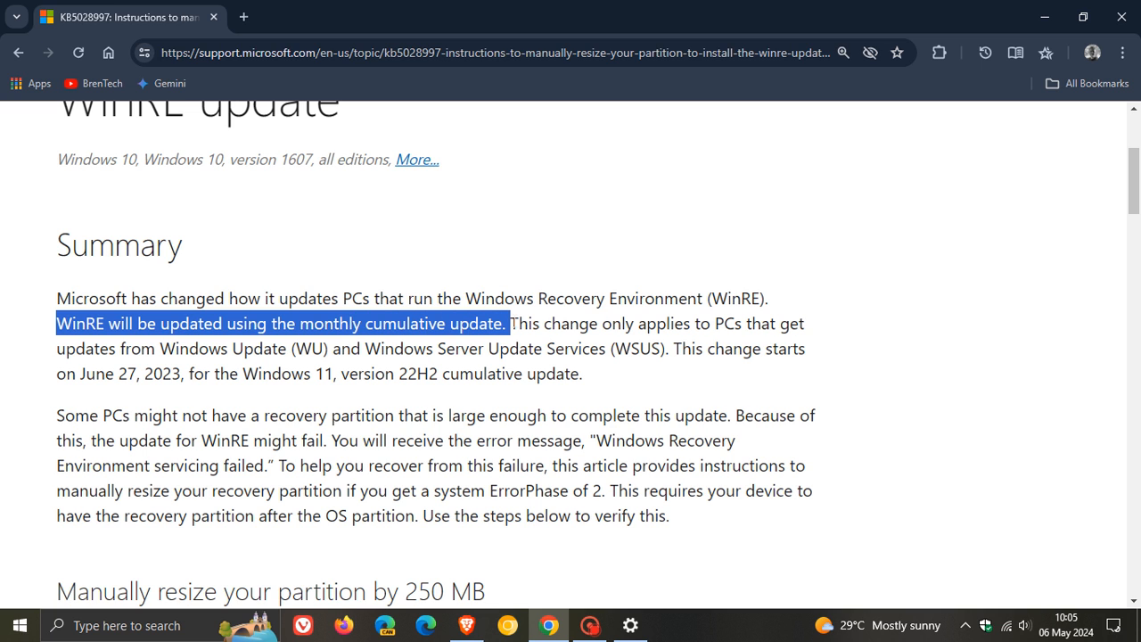
{"action": "left_click", "coordinate": [629, 624]}
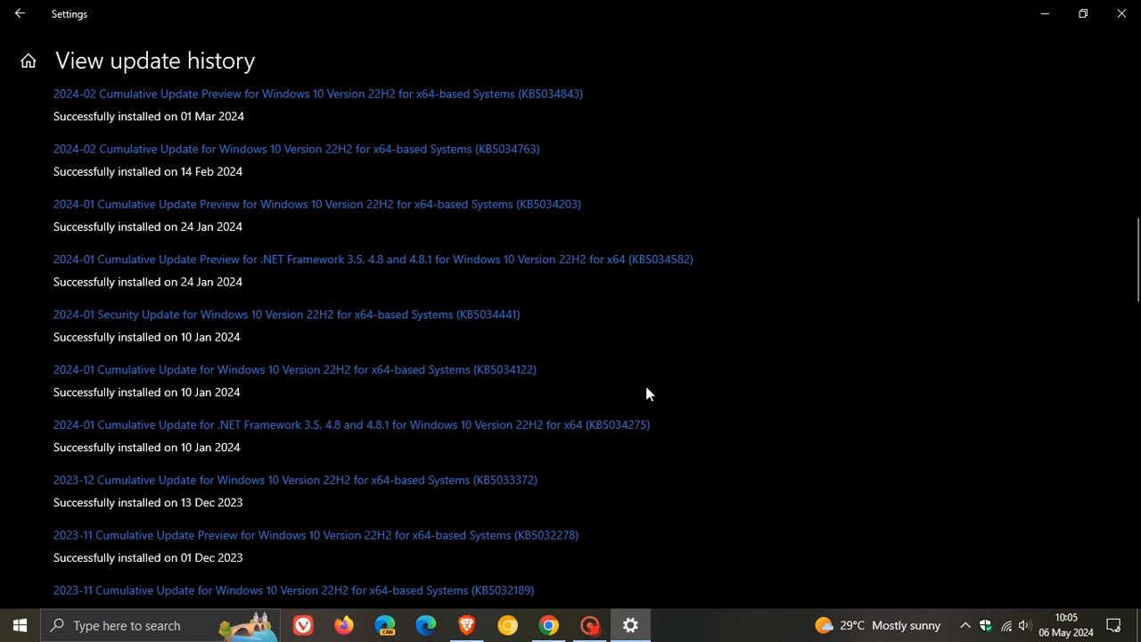
{"action": "mouse_move", "coordinate": [1030, 75]}
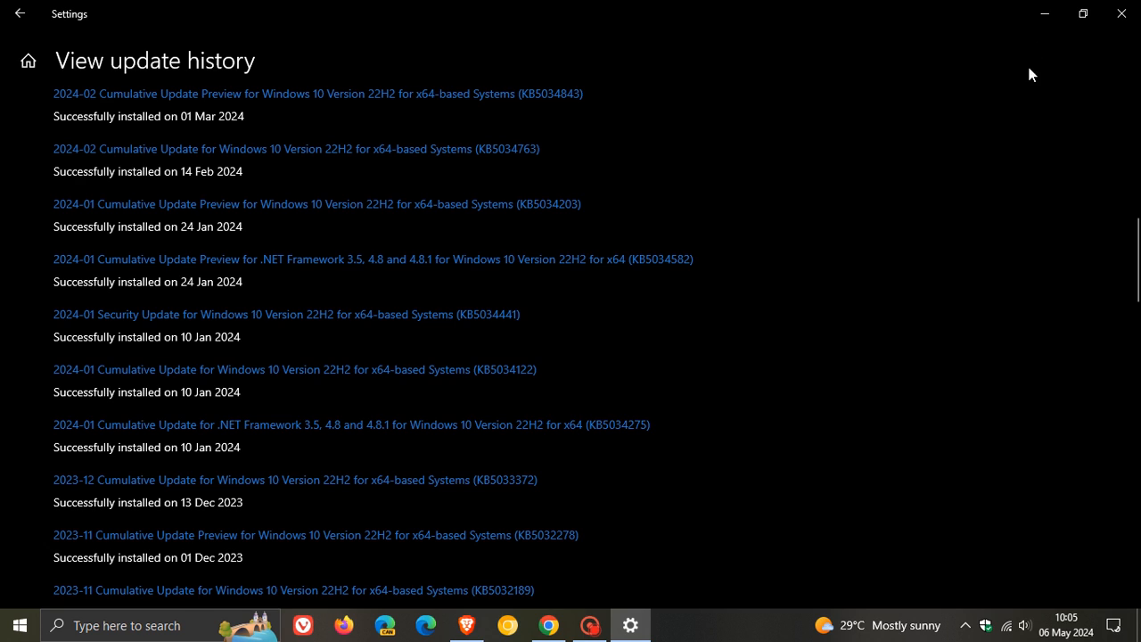
{"action": "mouse_move", "coordinate": [524, 321]}
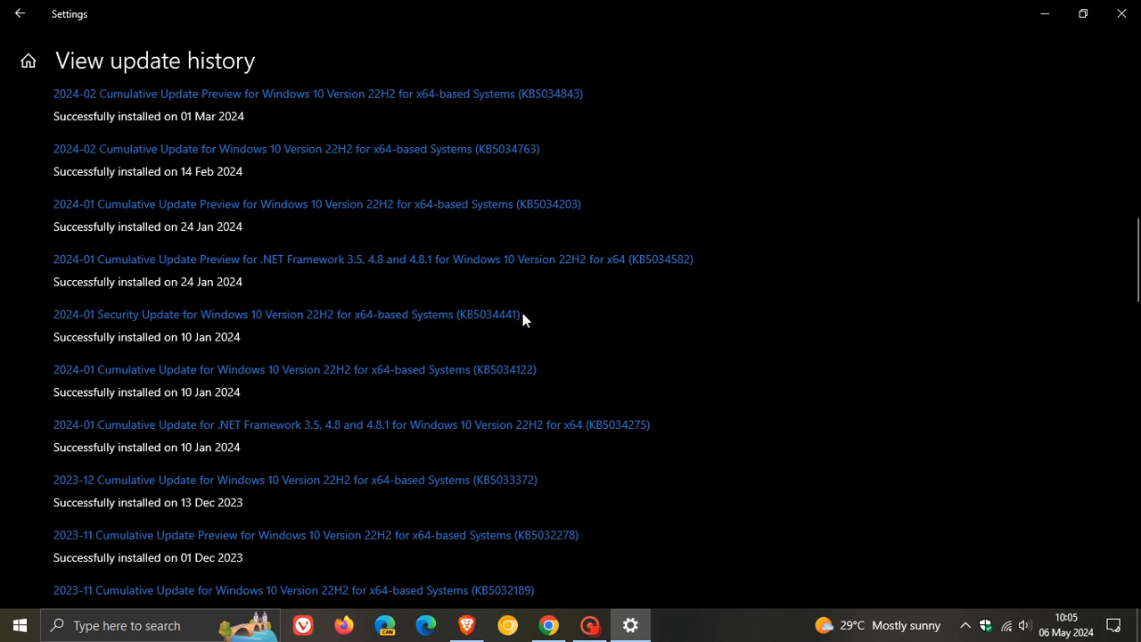
{"action": "mouse_move", "coordinate": [510, 323]}
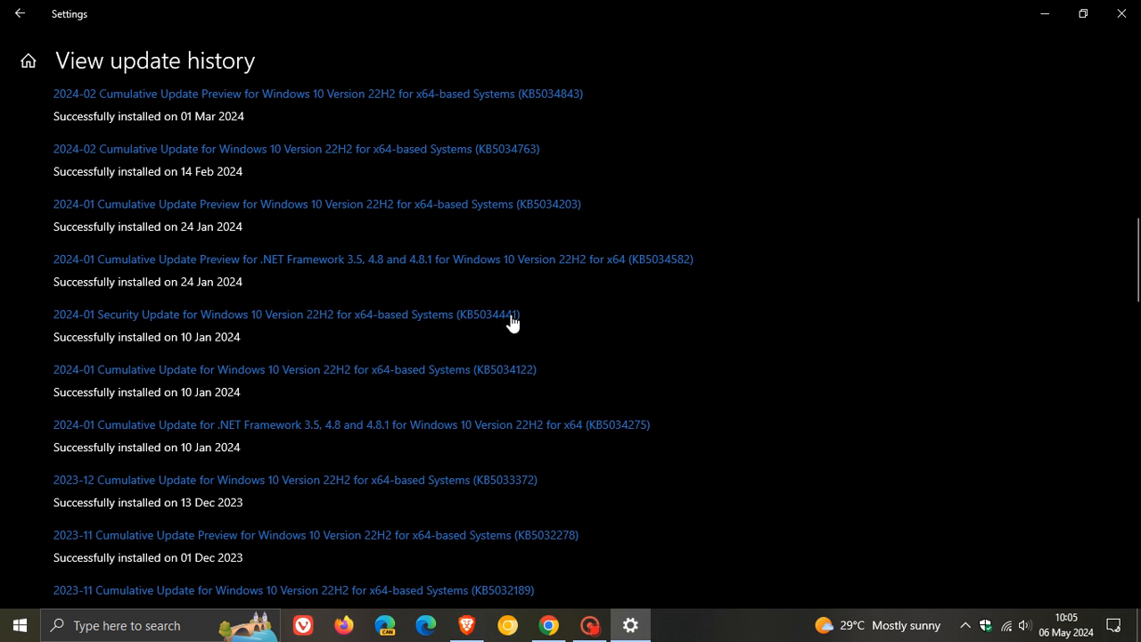
{"action": "mouse_move", "coordinate": [1044, 15]}
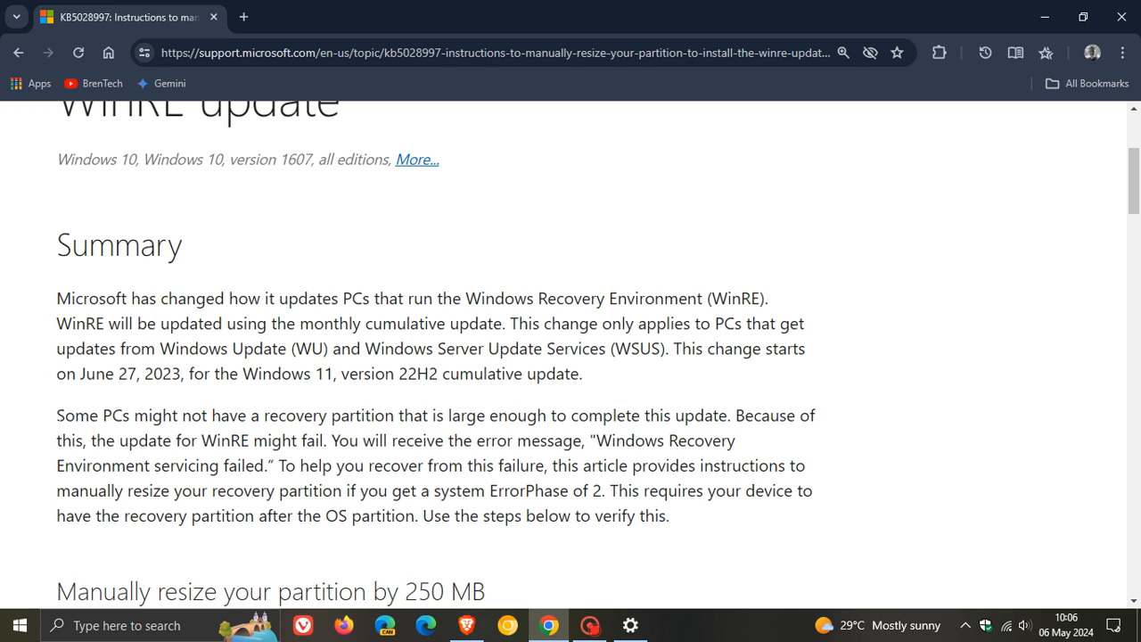
Select the Summary paragraph from 'Some PCs might not have…' through '…verify this.'
{"action": "left_click_drag", "start_coordinate": [57, 414], "coordinate": [373, 413]}
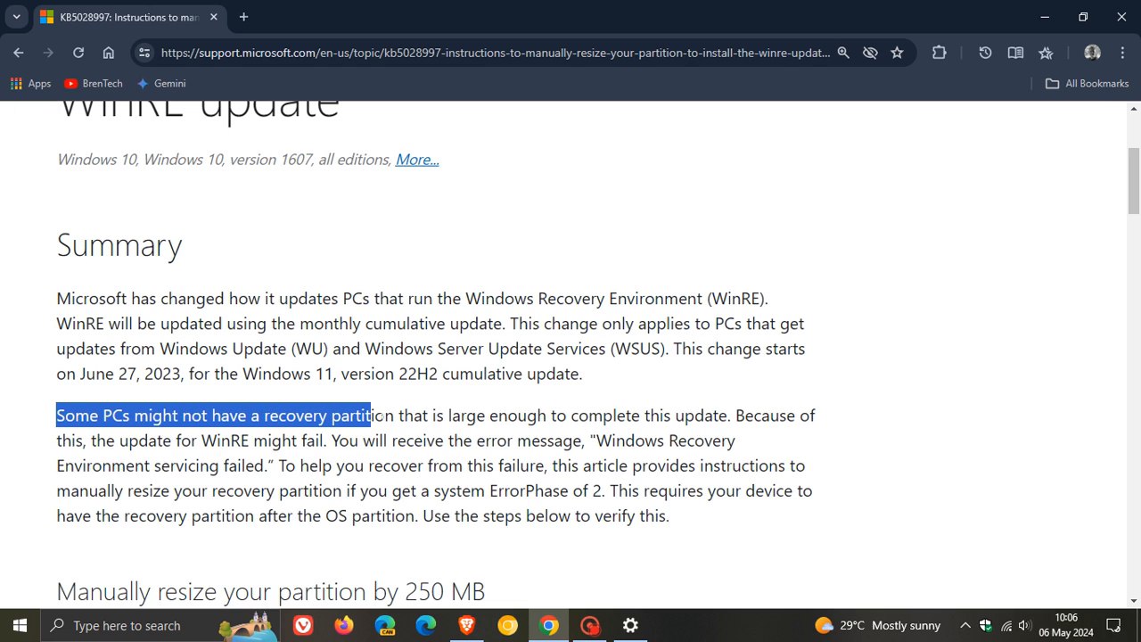
{"action": "left_click_drag", "start_coordinate": [370, 415], "coordinate": [681, 416]}
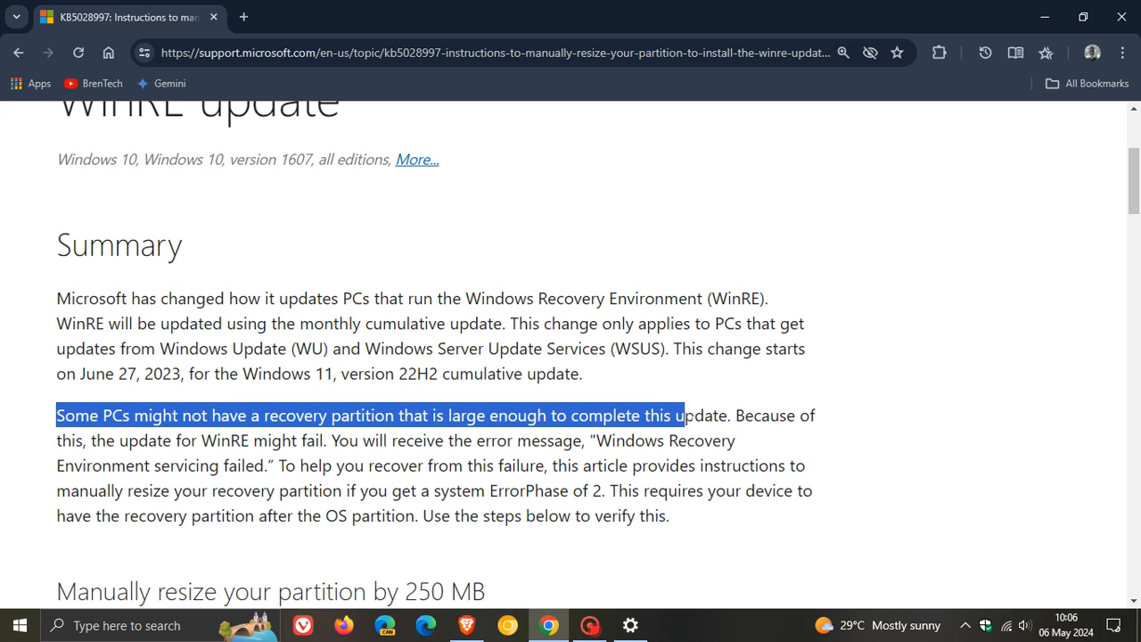
{"action": "left_click_drag", "start_coordinate": [677, 414], "coordinate": [735, 440]}
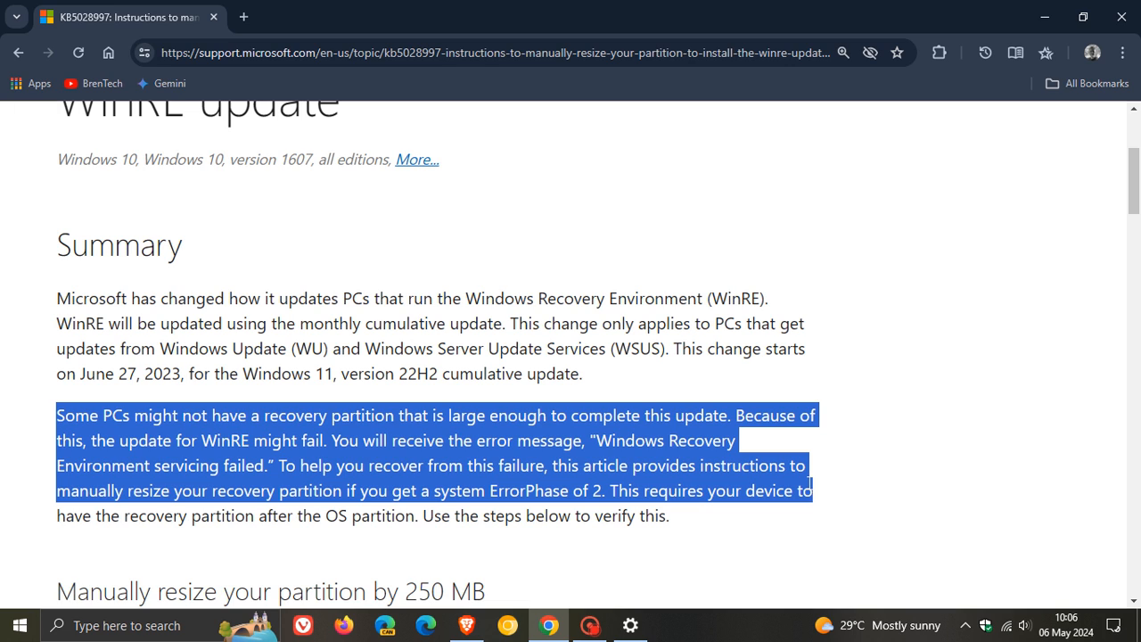
{"action": "left_click_drag", "start_coordinate": [811, 490], "coordinate": [806, 515]}
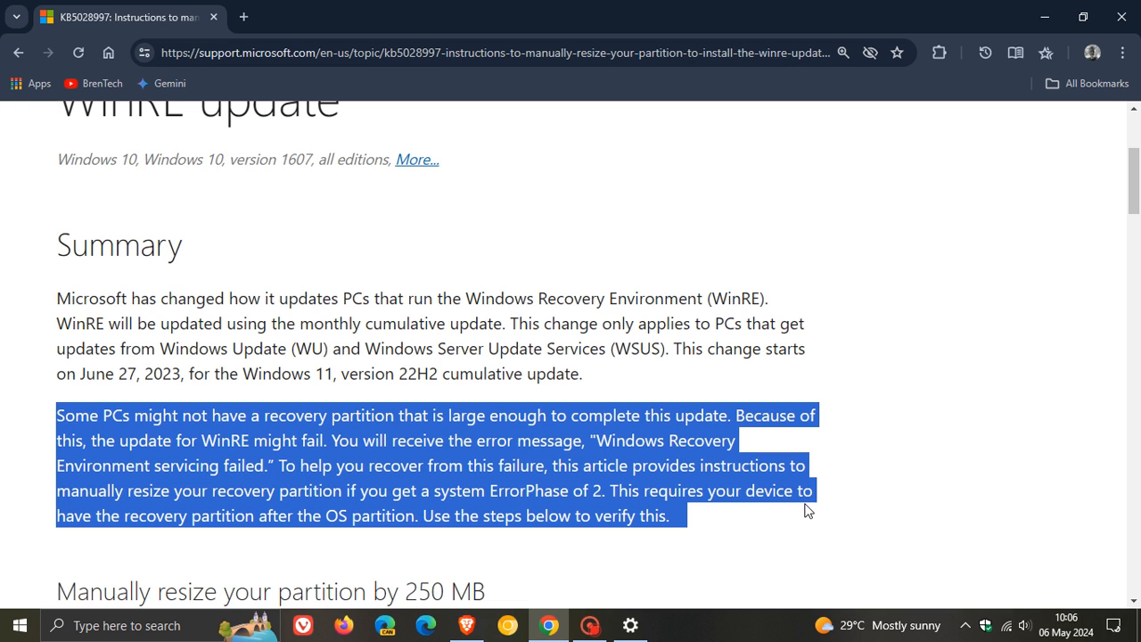
{"action": "scroll", "scroll_direction": "down", "scroll_amount": 3}
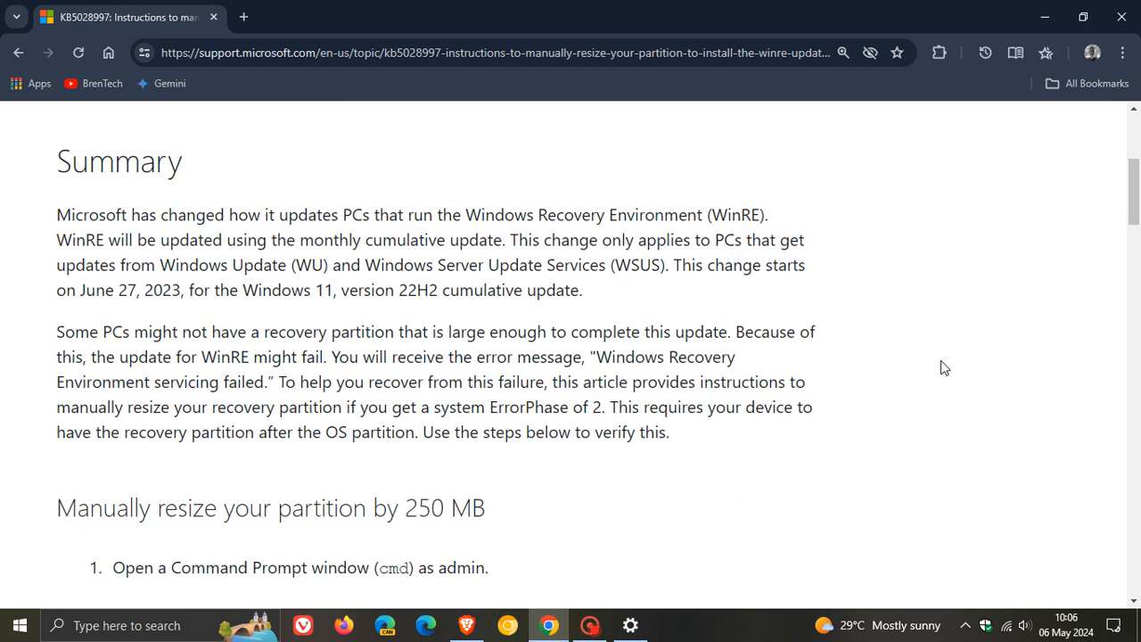
{"action": "scroll", "scroll_direction": "down", "scroll_amount": 3}
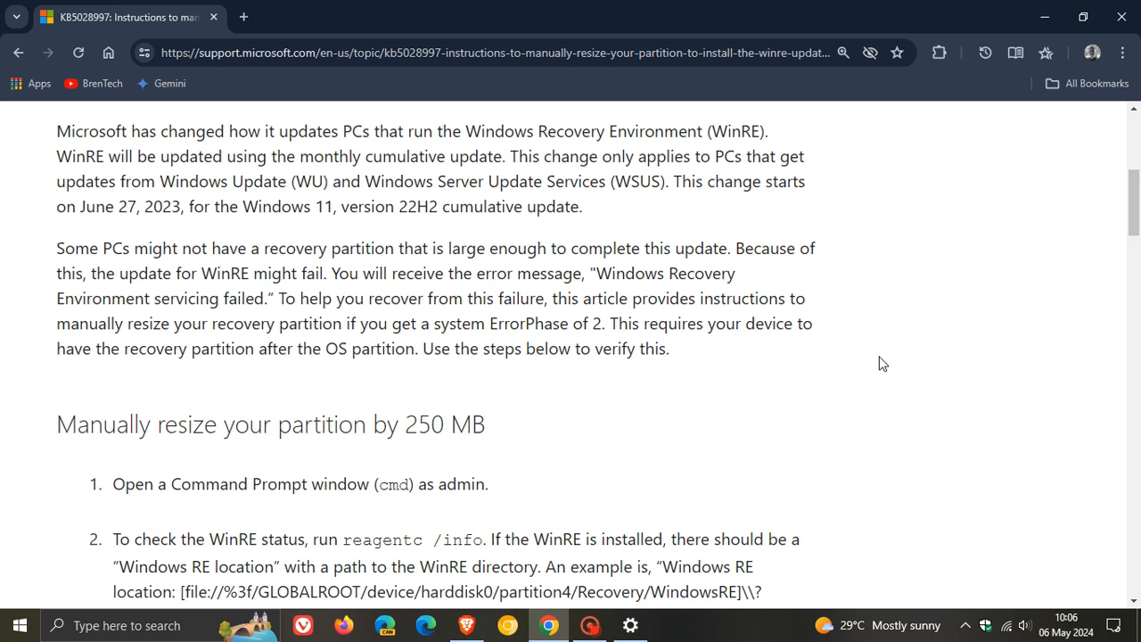
{"action": "scroll", "scroll_direction": "down", "scroll_amount": 3}
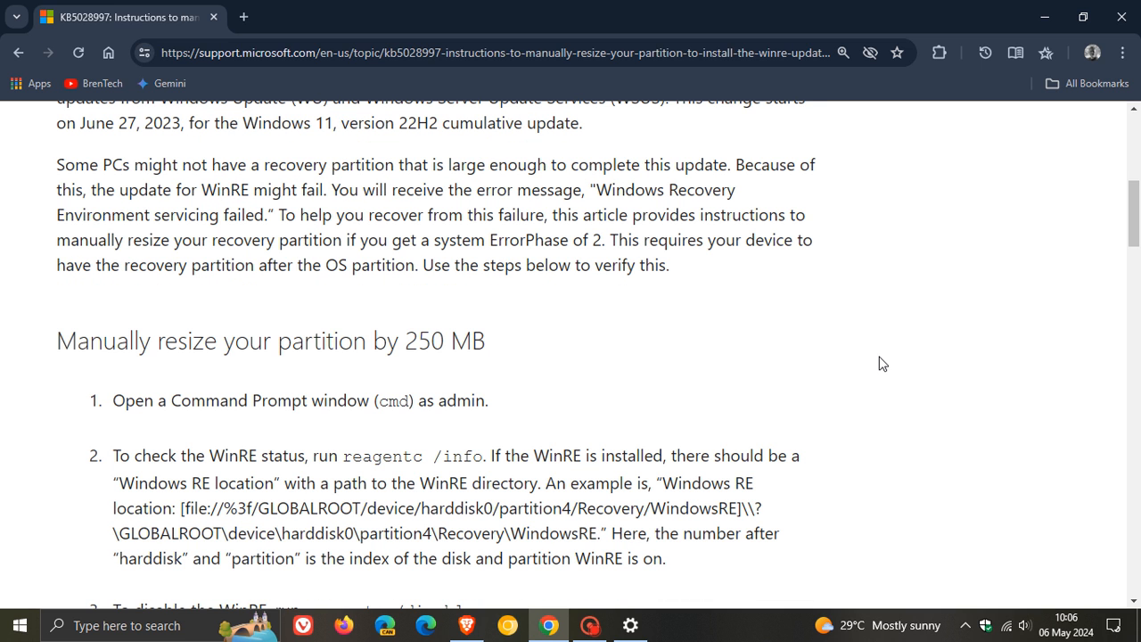
{"action": "scroll", "scroll_direction": "down", "scroll_amount": 3}
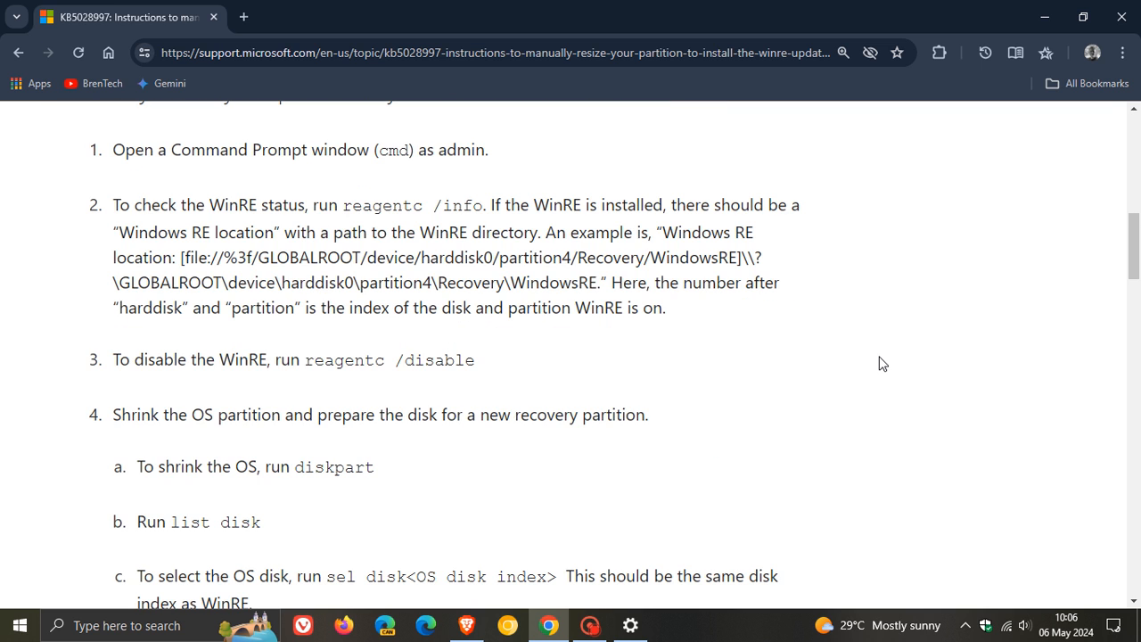
{"action": "scroll", "scroll_direction": "down", "scroll_amount": 3}
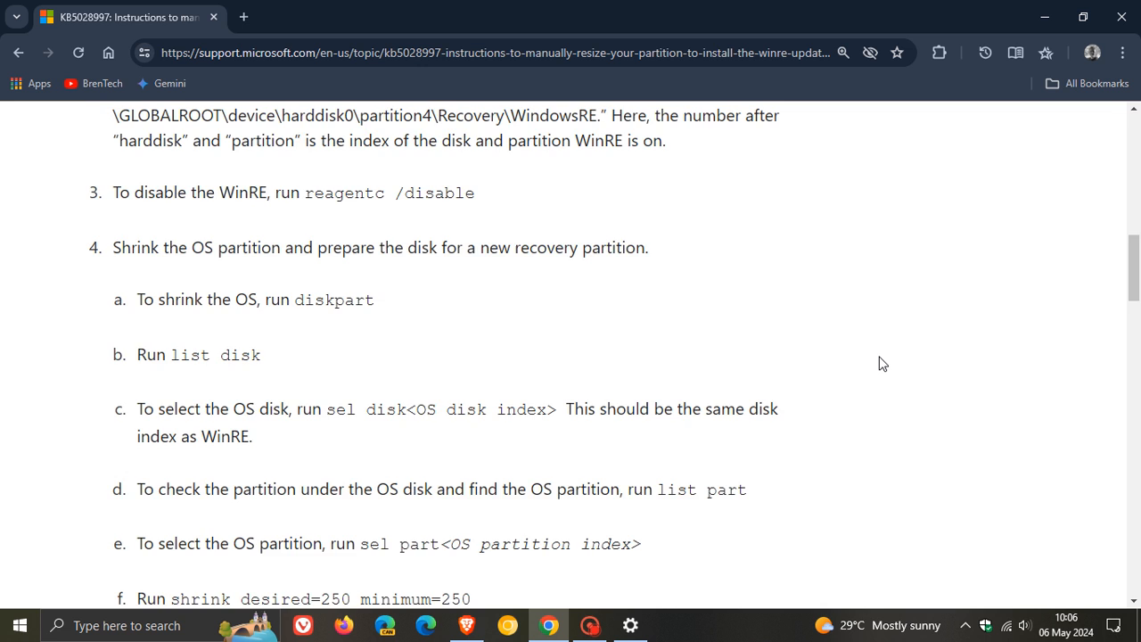
{"action": "scroll", "scroll_direction": "down", "scroll_amount": 3}
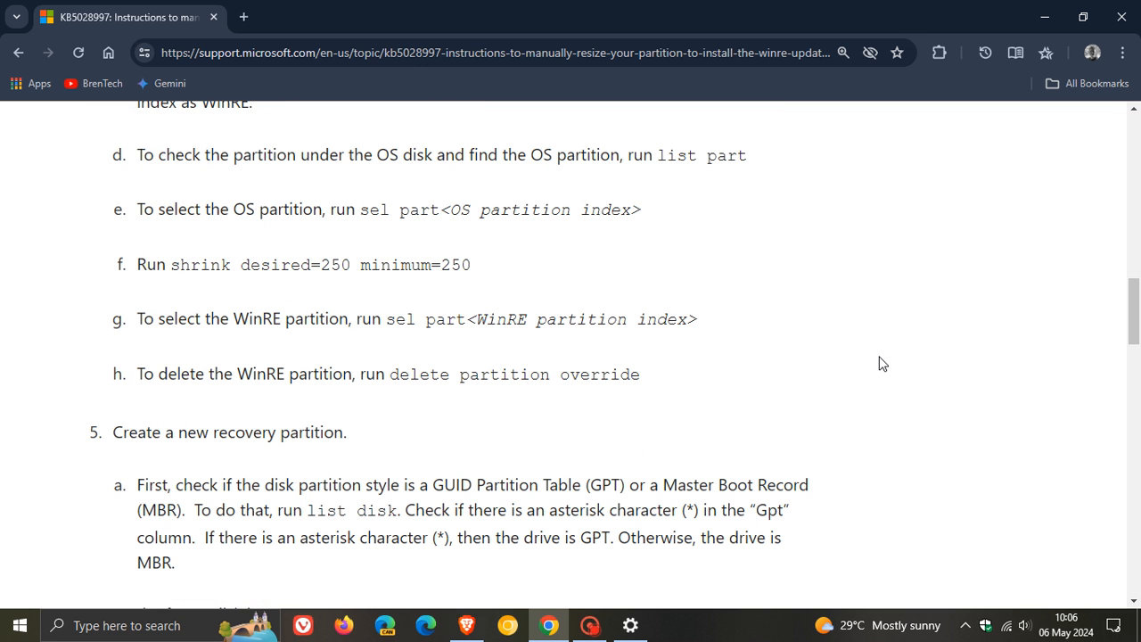
{"action": "scroll", "scroll_direction": "down", "scroll_amount": 3}
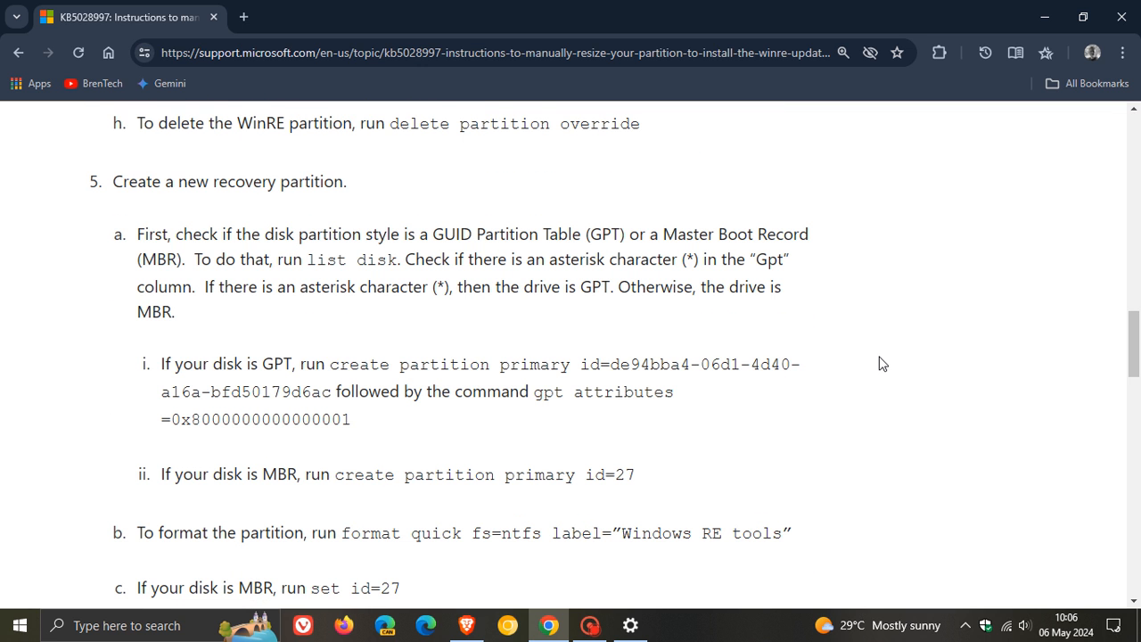
{"action": "scroll", "scroll_direction": "down", "scroll_amount": 3}
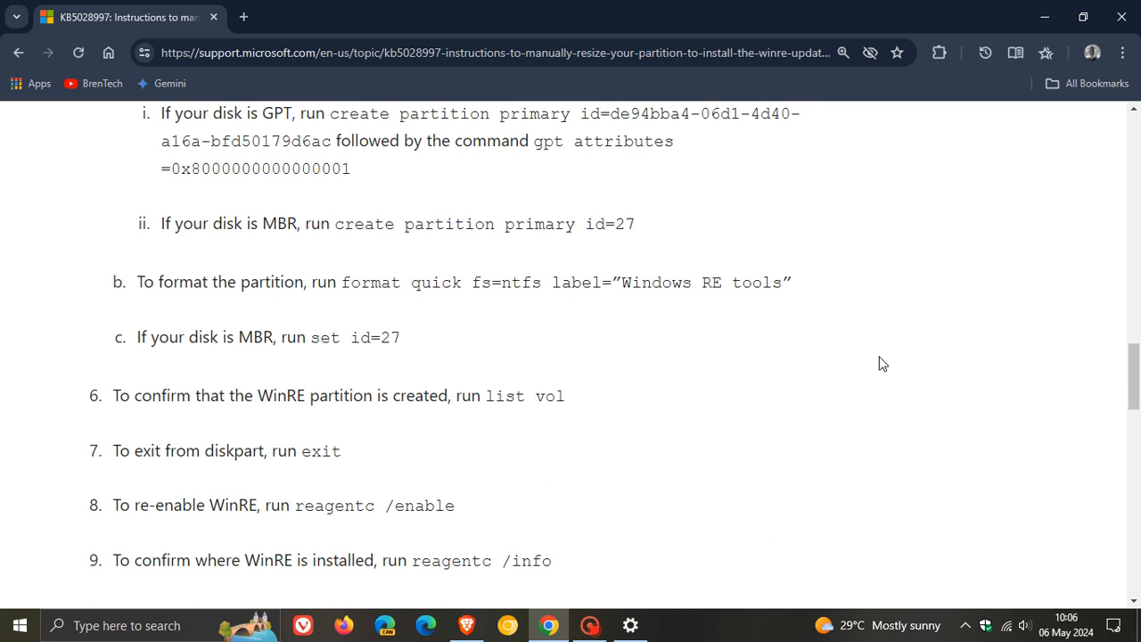
{"action": "scroll", "scroll_direction": "up", "scroll_amount": 3}
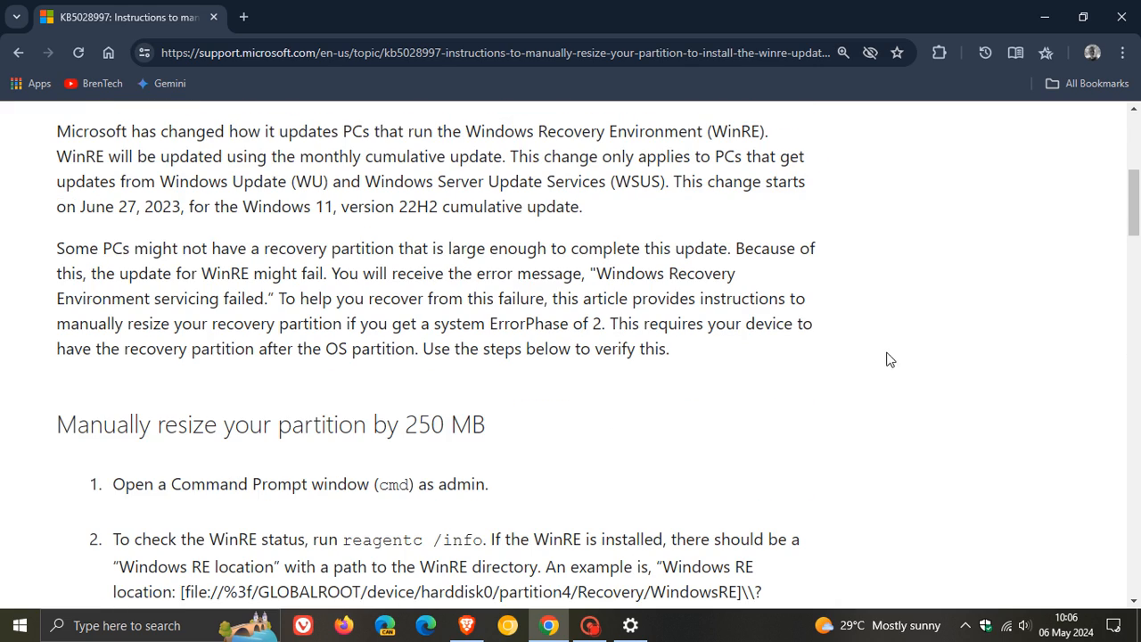
{"action": "scroll", "scroll_direction": "down", "scroll_amount": 3}
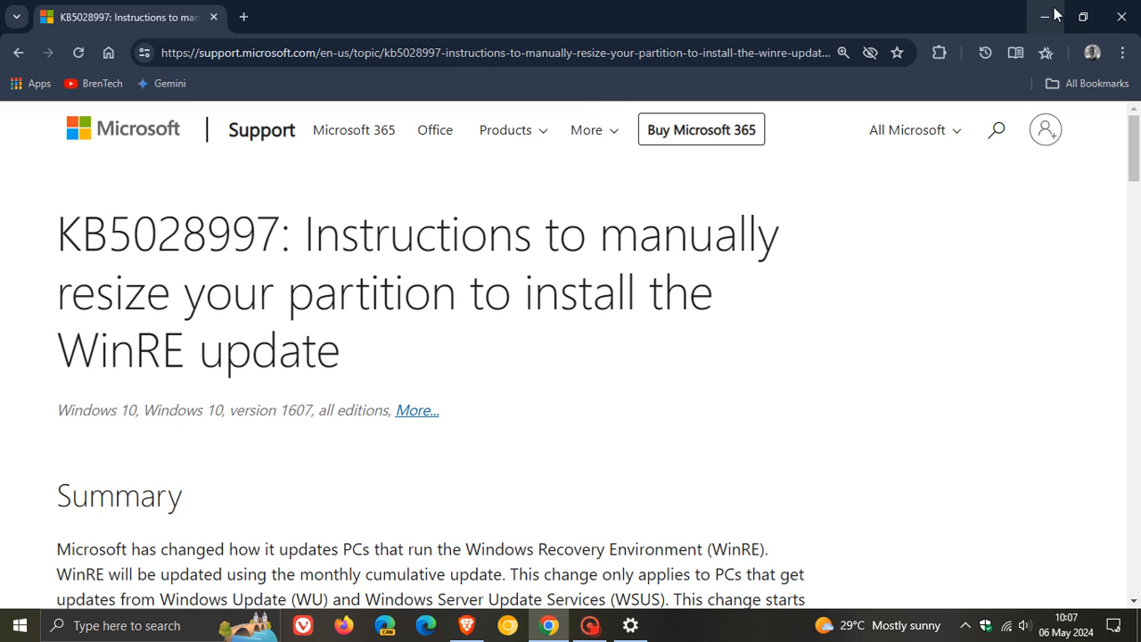
{"action": "mouse_move", "coordinate": [1044, 16]}
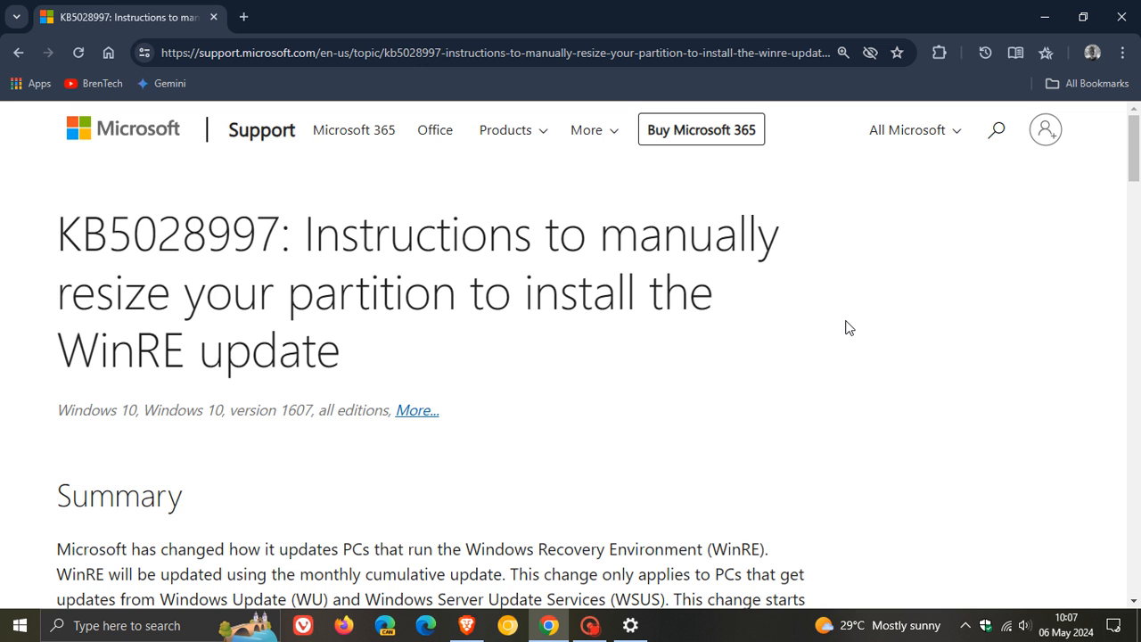
{"action": "mouse_move", "coordinate": [1007, 43]}
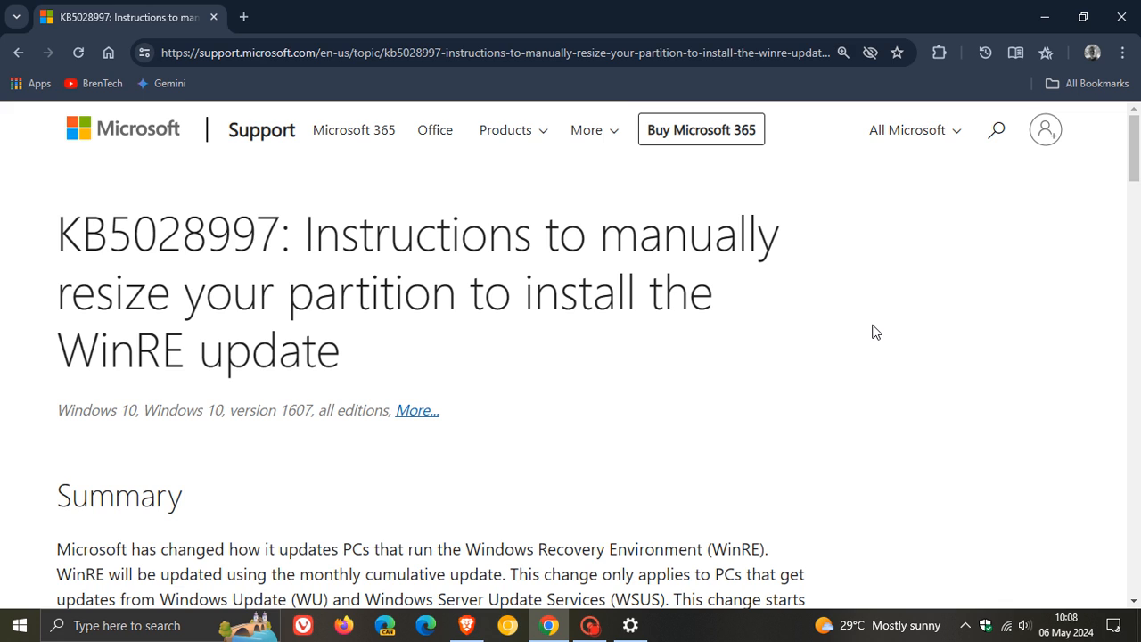
{"action": "scroll", "scroll_direction": "down", "scroll_amount": 3}
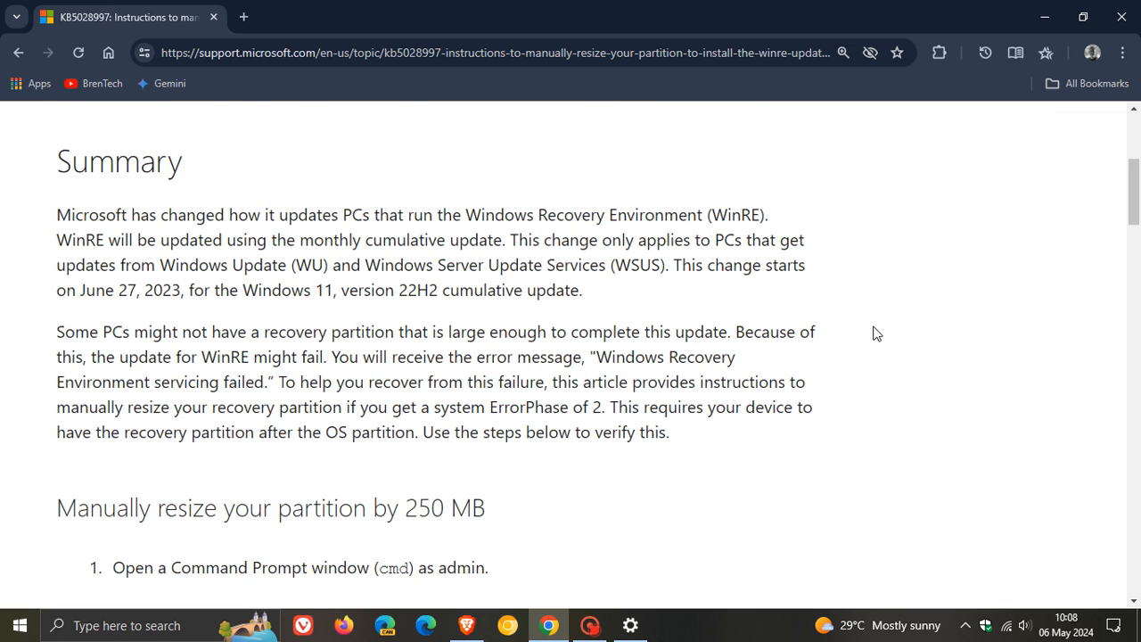
{"action": "scroll", "scroll_direction": "down", "scroll_amount": 3}
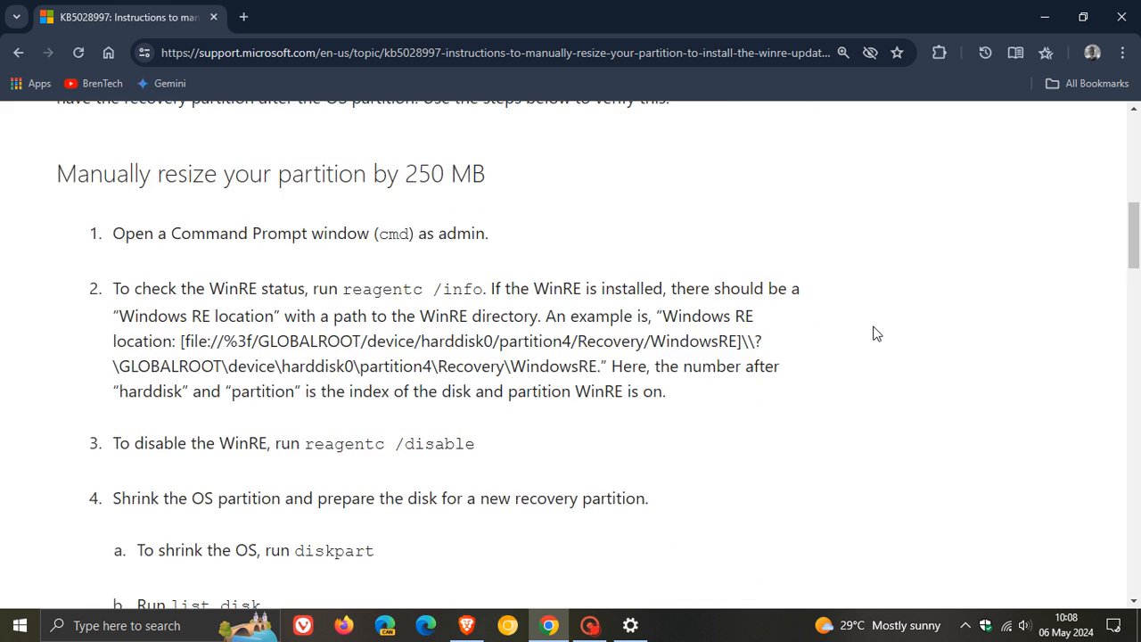
{"action": "scroll", "scroll_direction": "down", "scroll_amount": 3}
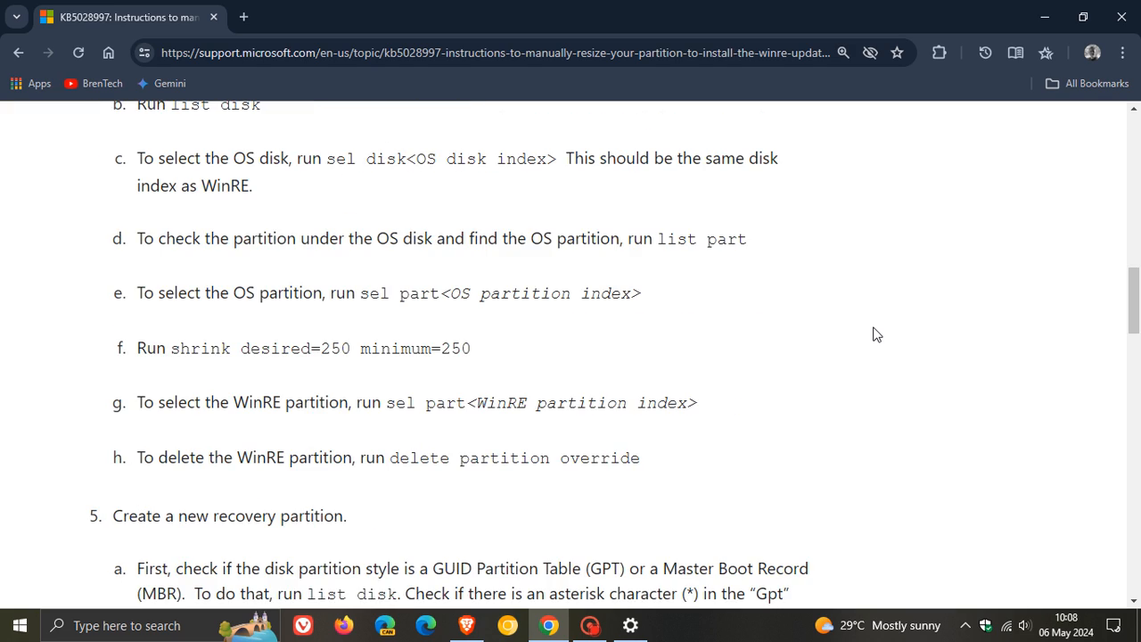
{"action": "scroll", "scroll_direction": "down", "scroll_amount": 3}
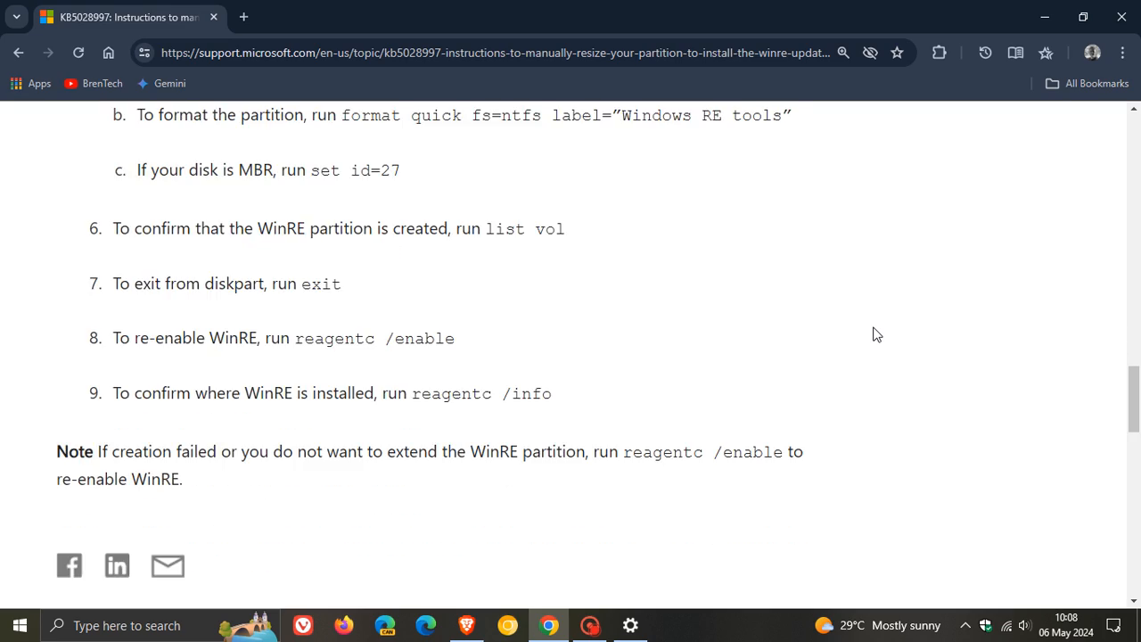
{"action": "scroll", "scroll_direction": "up", "scroll_amount": 3}
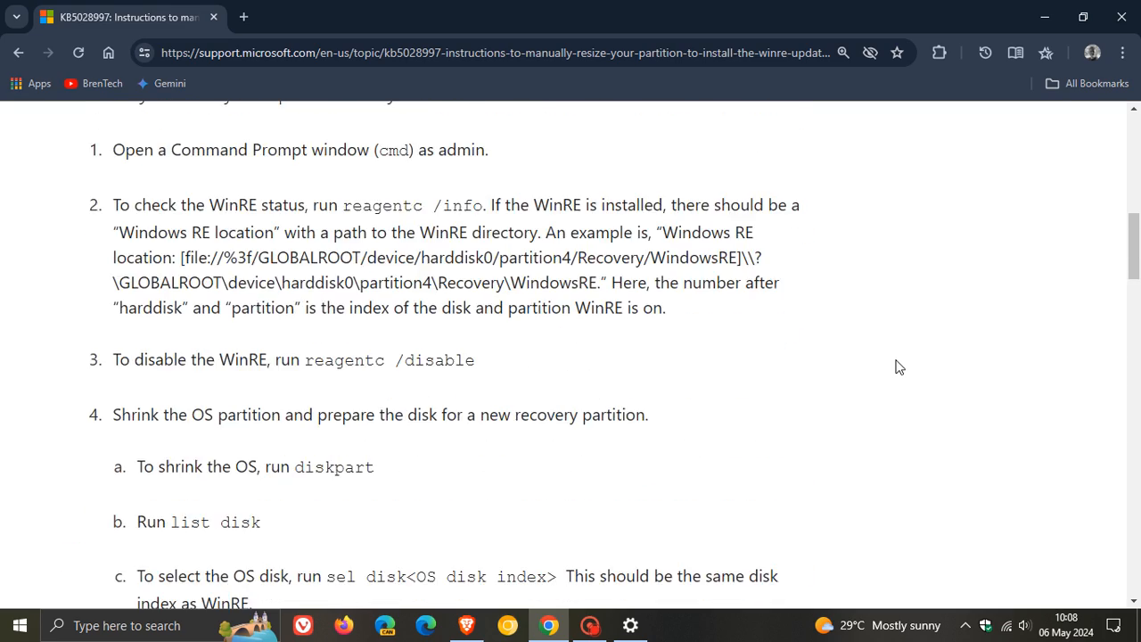